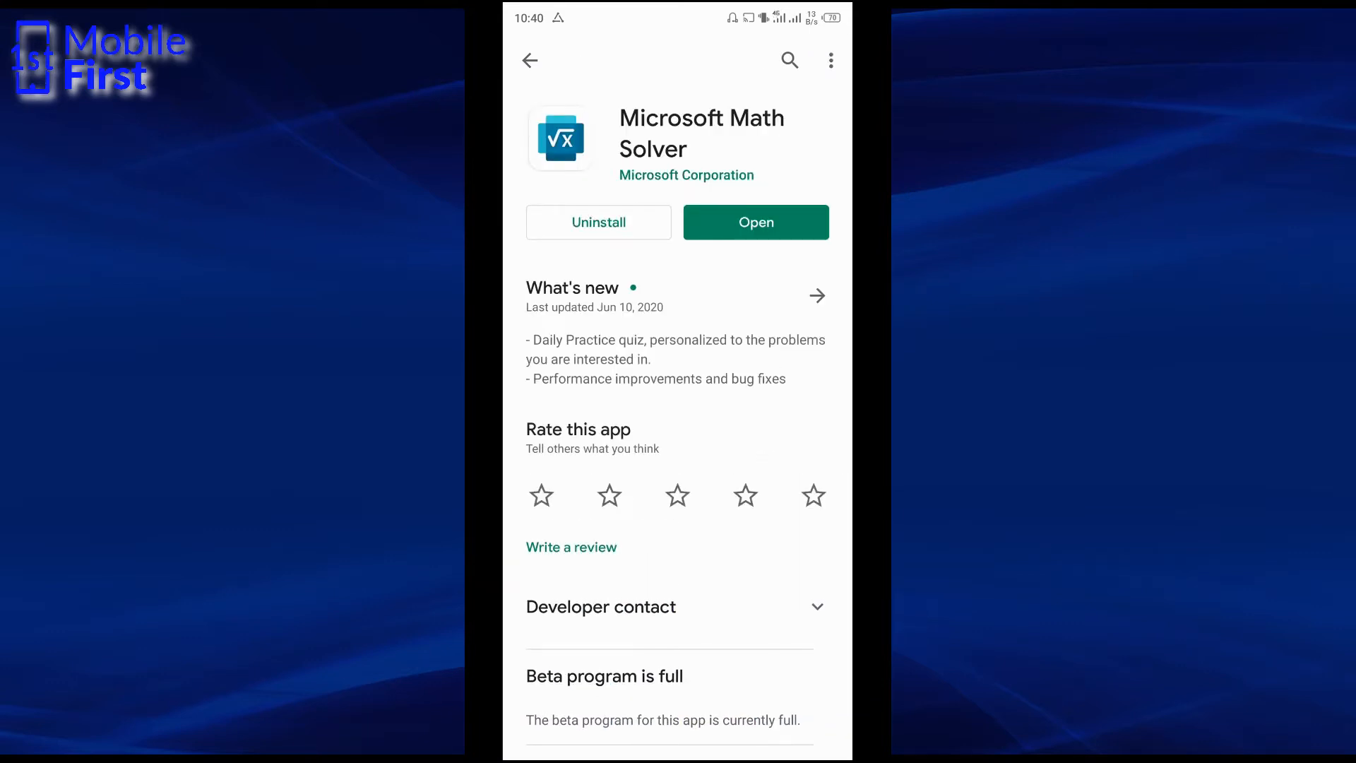
- Launch Microsoft Math Solver from its Play Store listing via Open
click(754, 222)
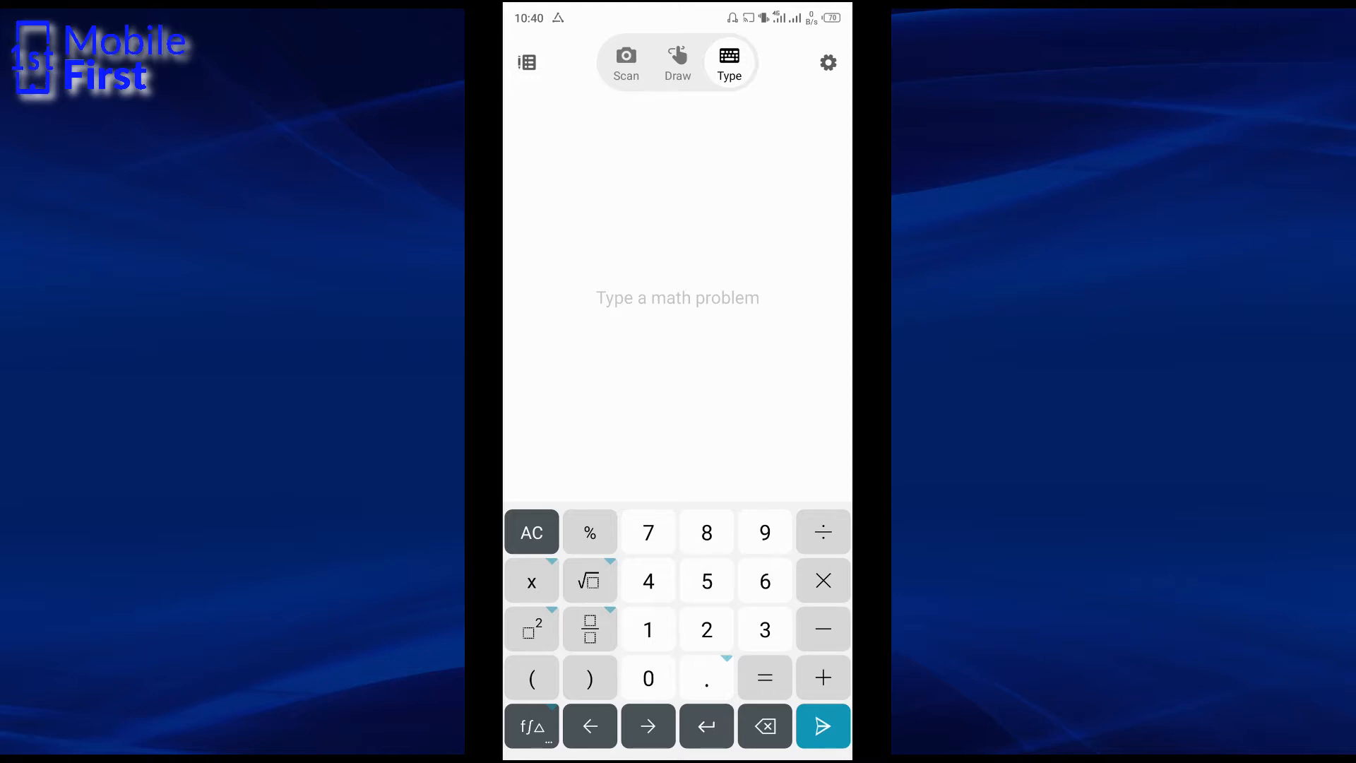
- Switch the app from typing to handwriting (Draw) input with a blank grid
click(677, 61)
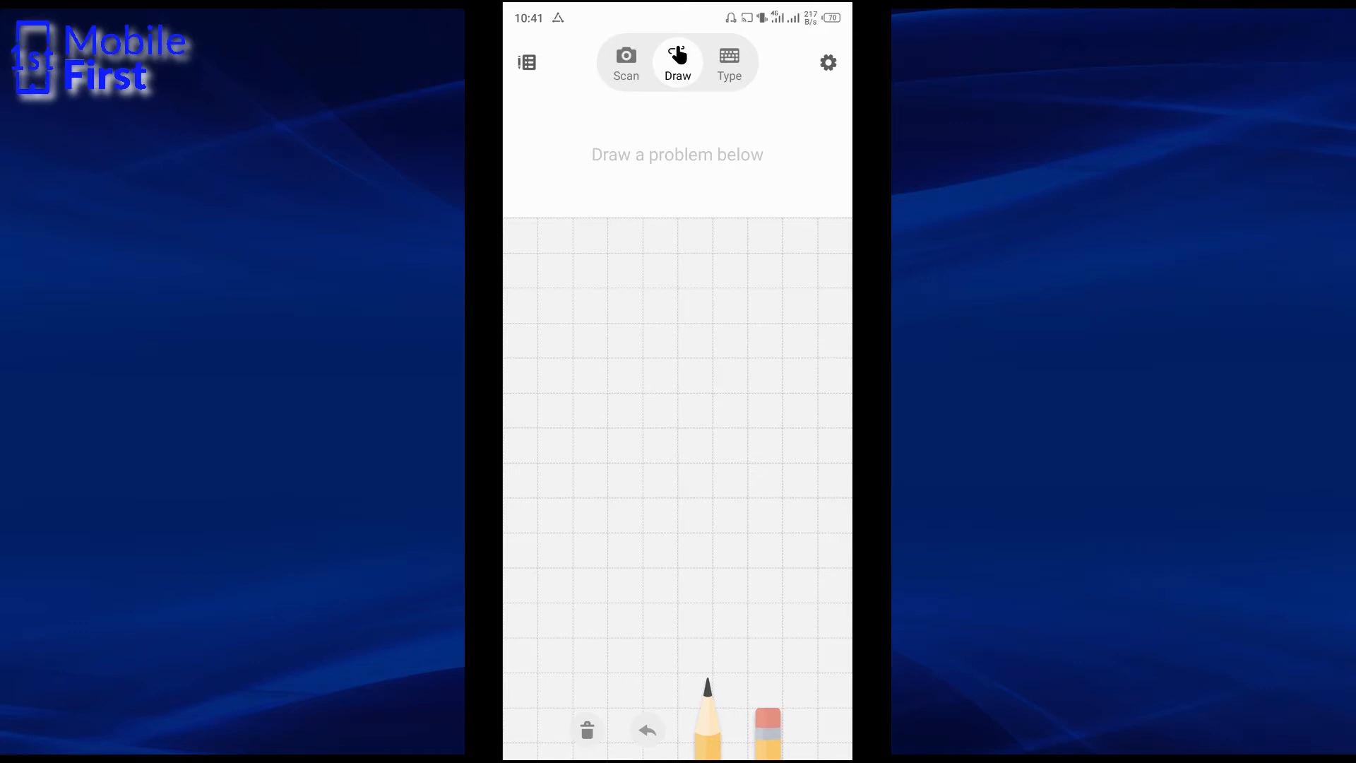
- Handwrite 7+7÷7+7×7−7 on the grid so it is recognised as 50
drag(537, 415, 778, 424)
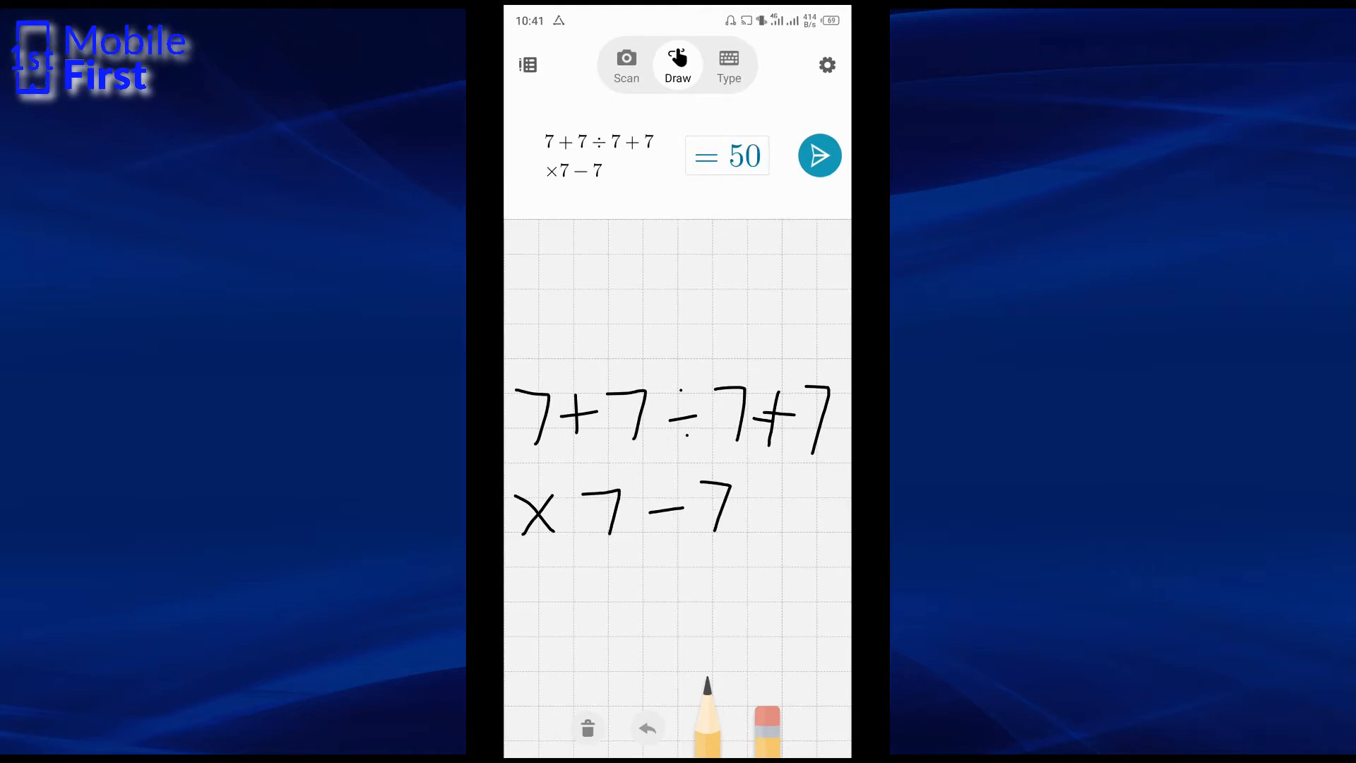
drag(744, 371, 786, 458)
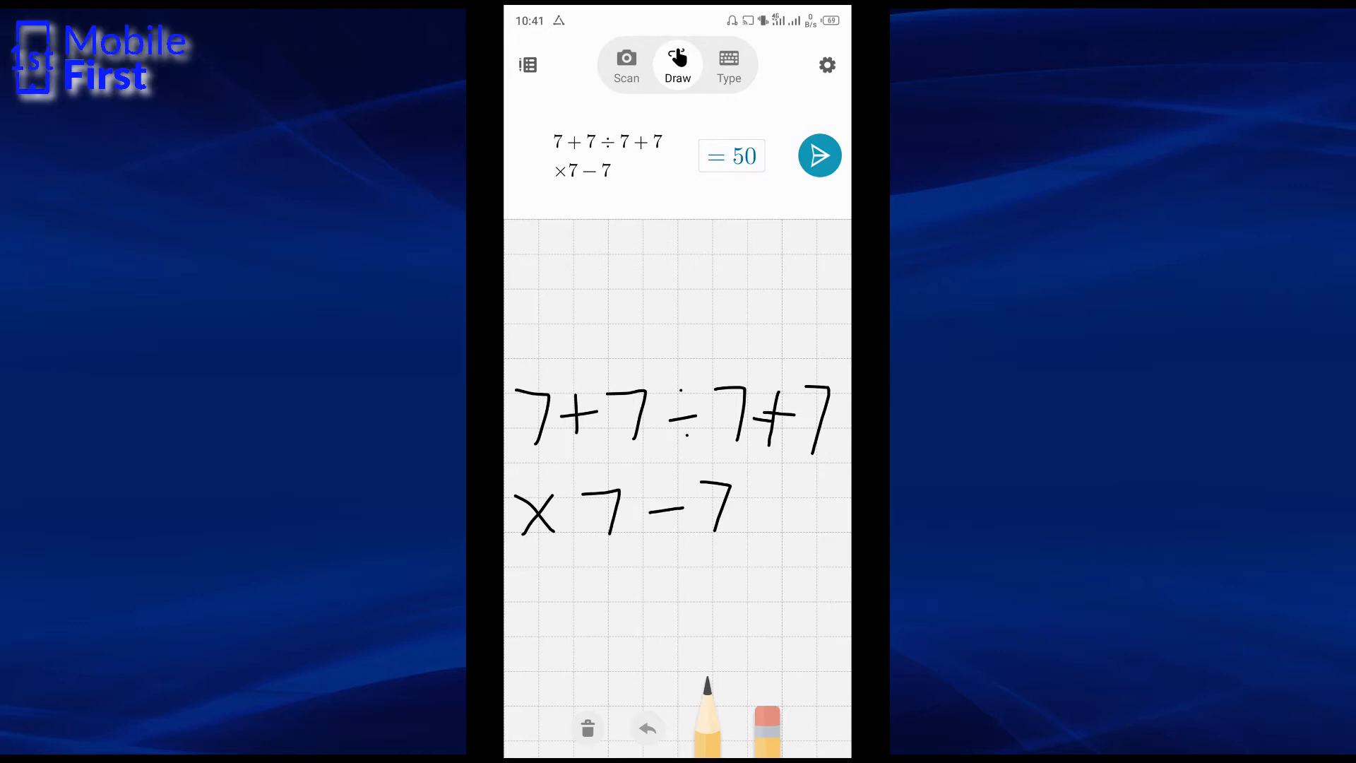
- Scan a handwritten algebra problem and scroll through its solutions, videos and worksheets
click(626, 65)
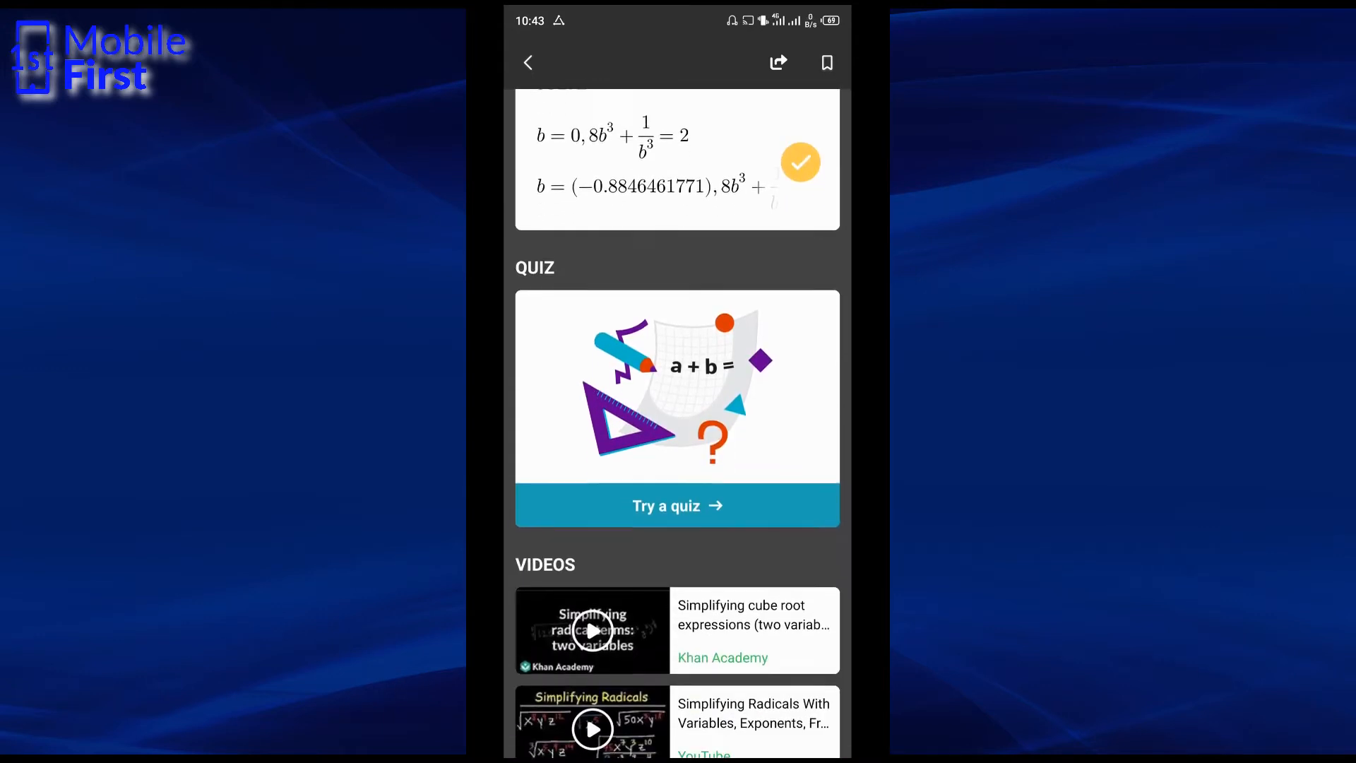
scroll(down, 3)
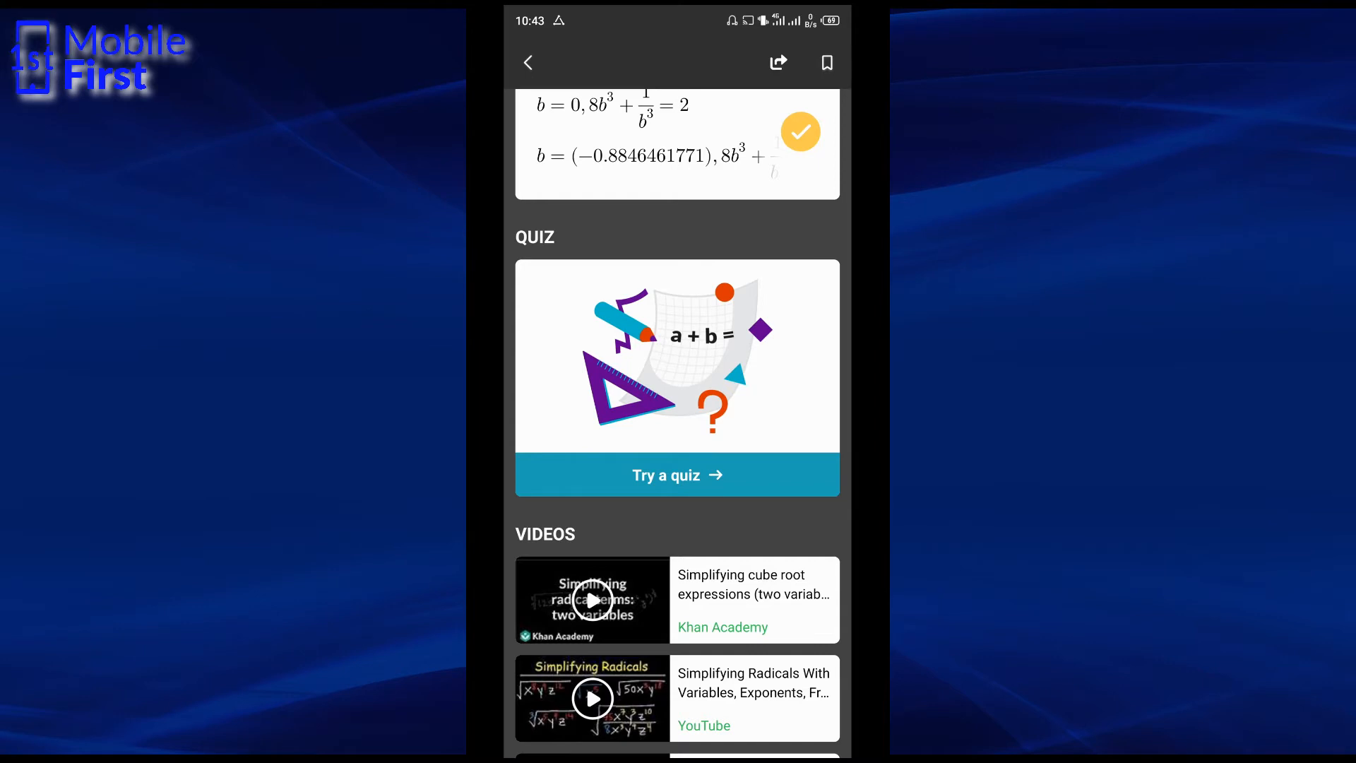
scroll(down, 3)
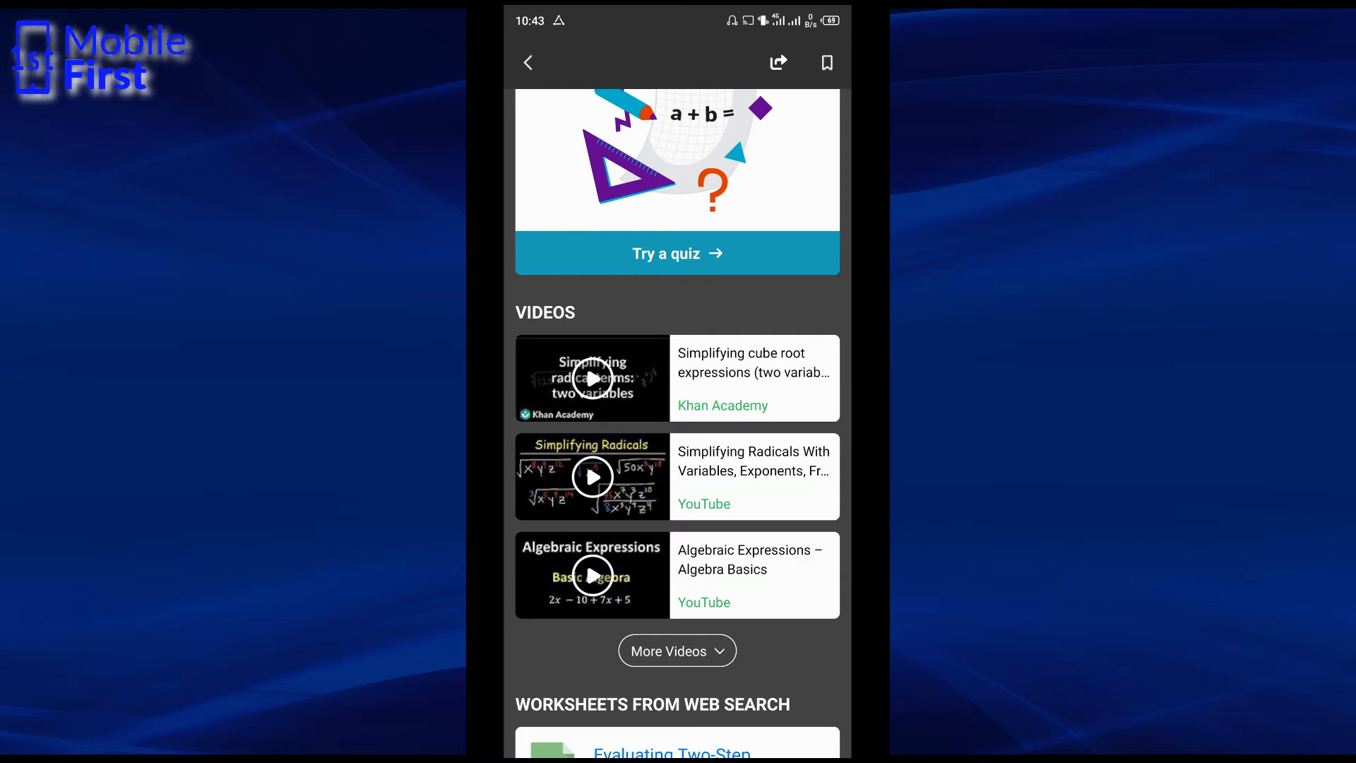
scroll(down, 3)
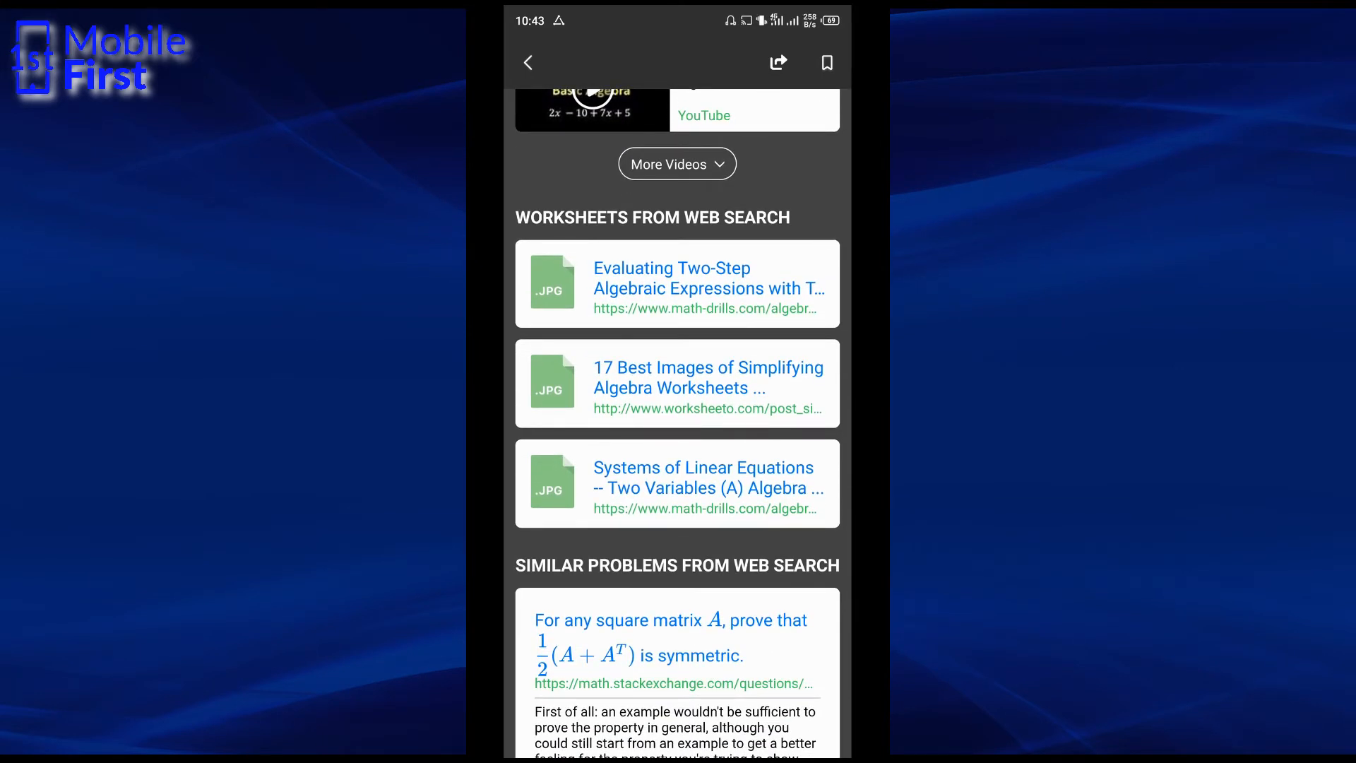
scroll(down, 3)
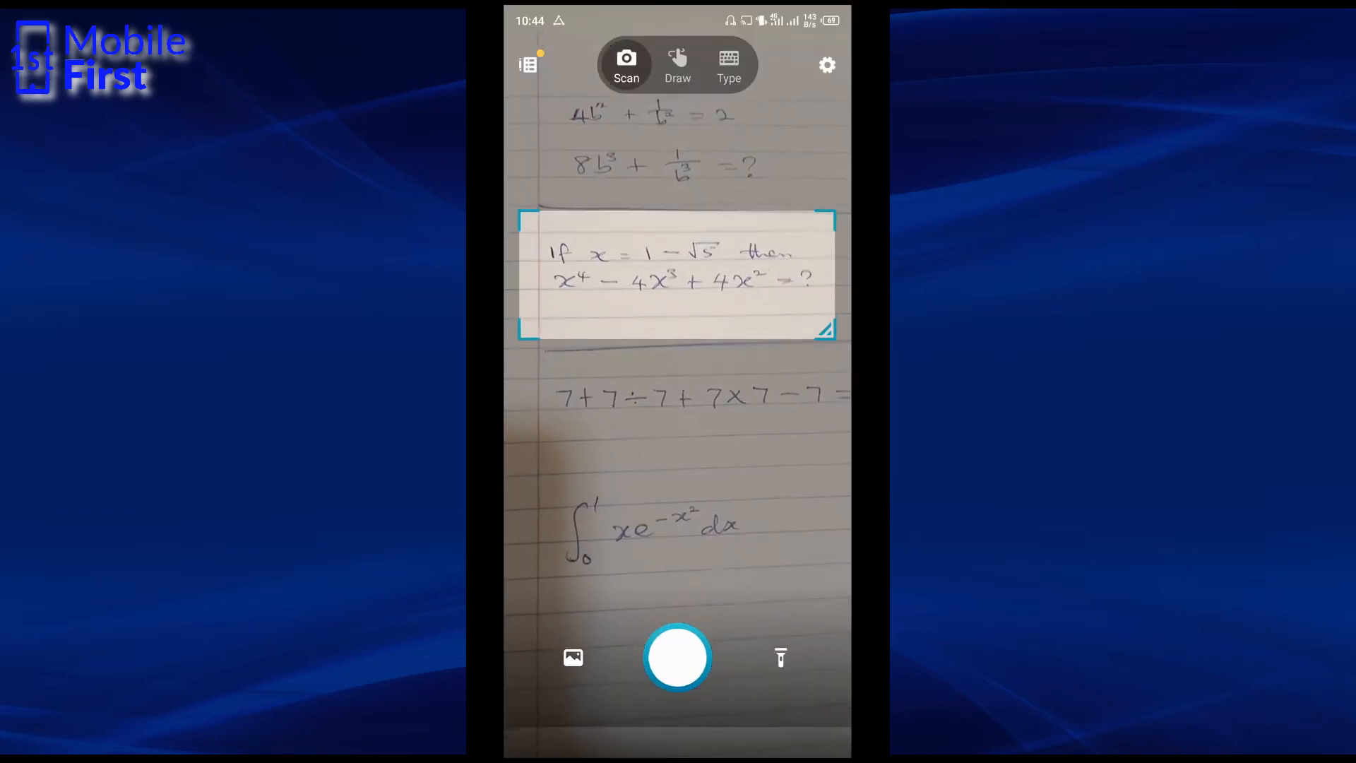
- Capture the framed x = 1 − √5 problem and scroll through its solutions and related videos
click(676, 657)
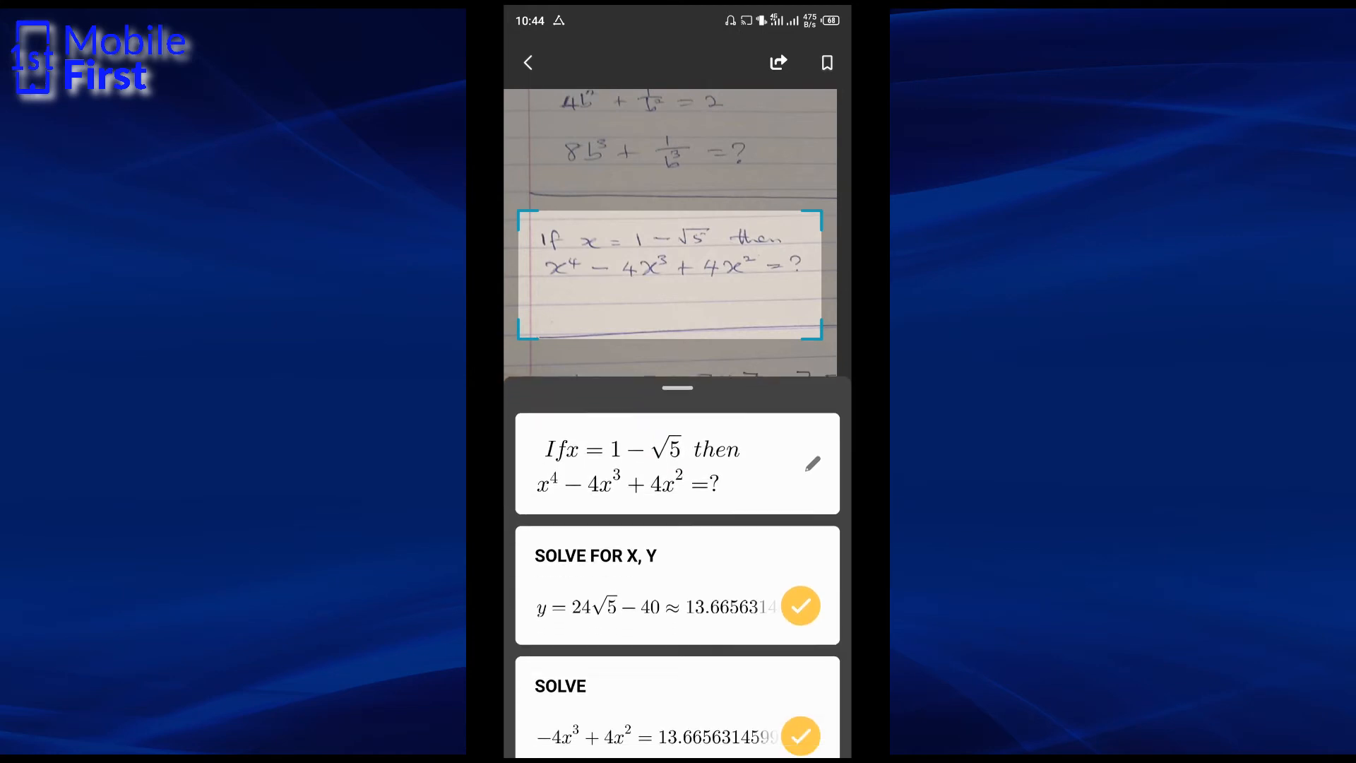
scroll(down, 3)
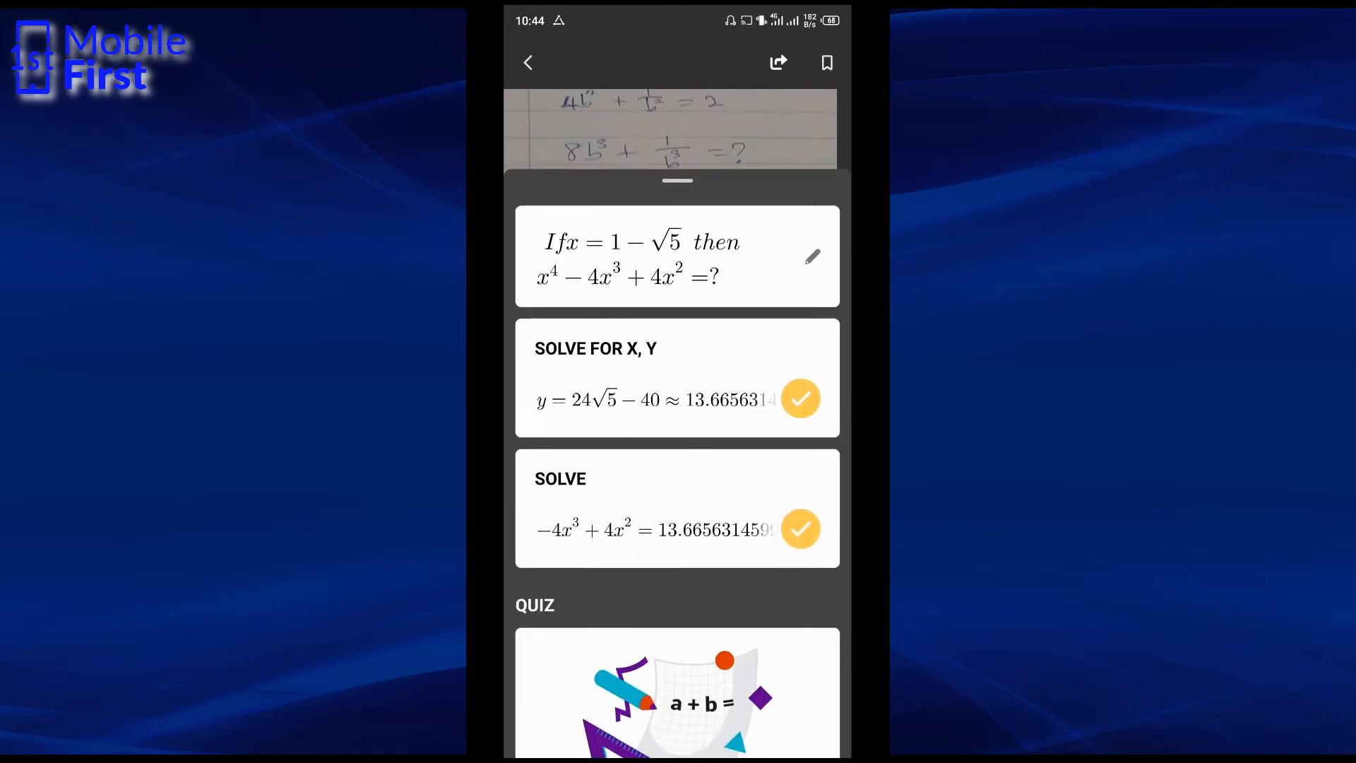
scroll(down, 3)
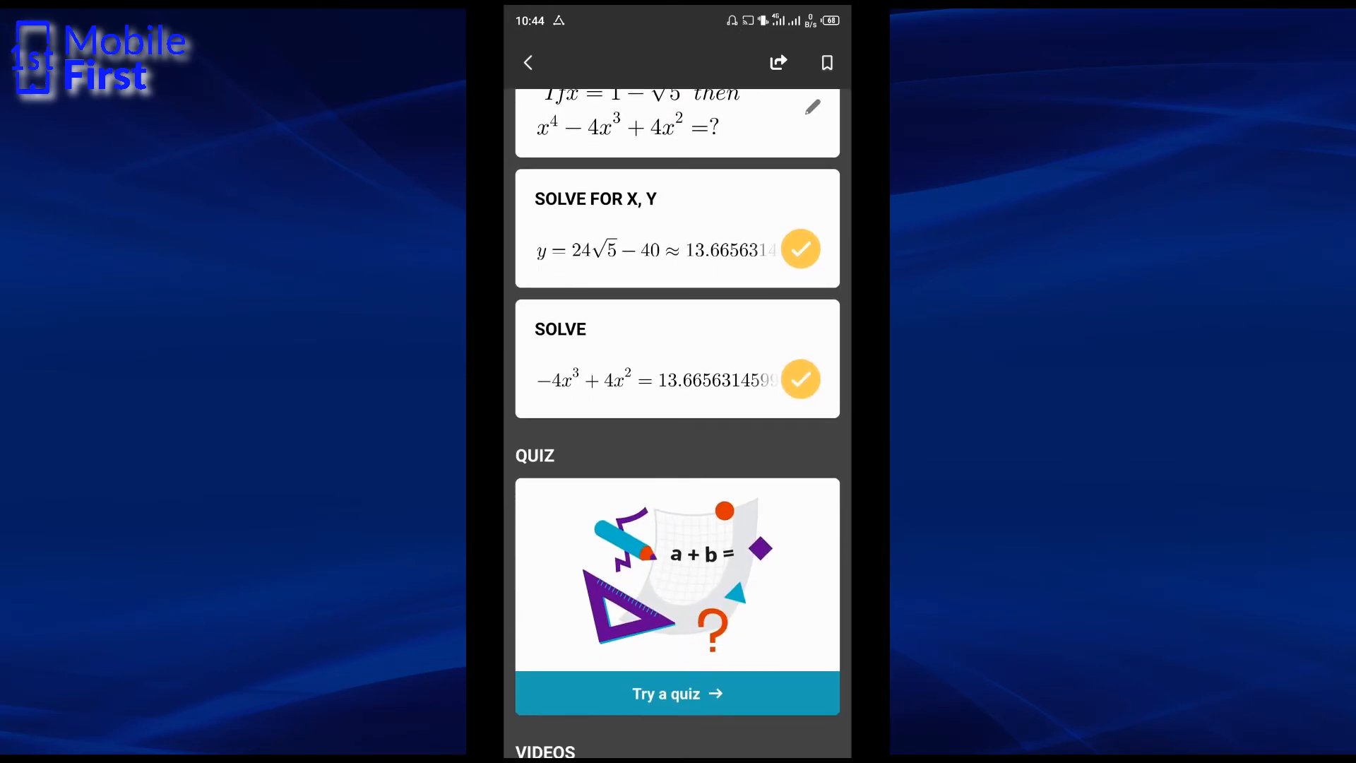
scroll(down, 3)
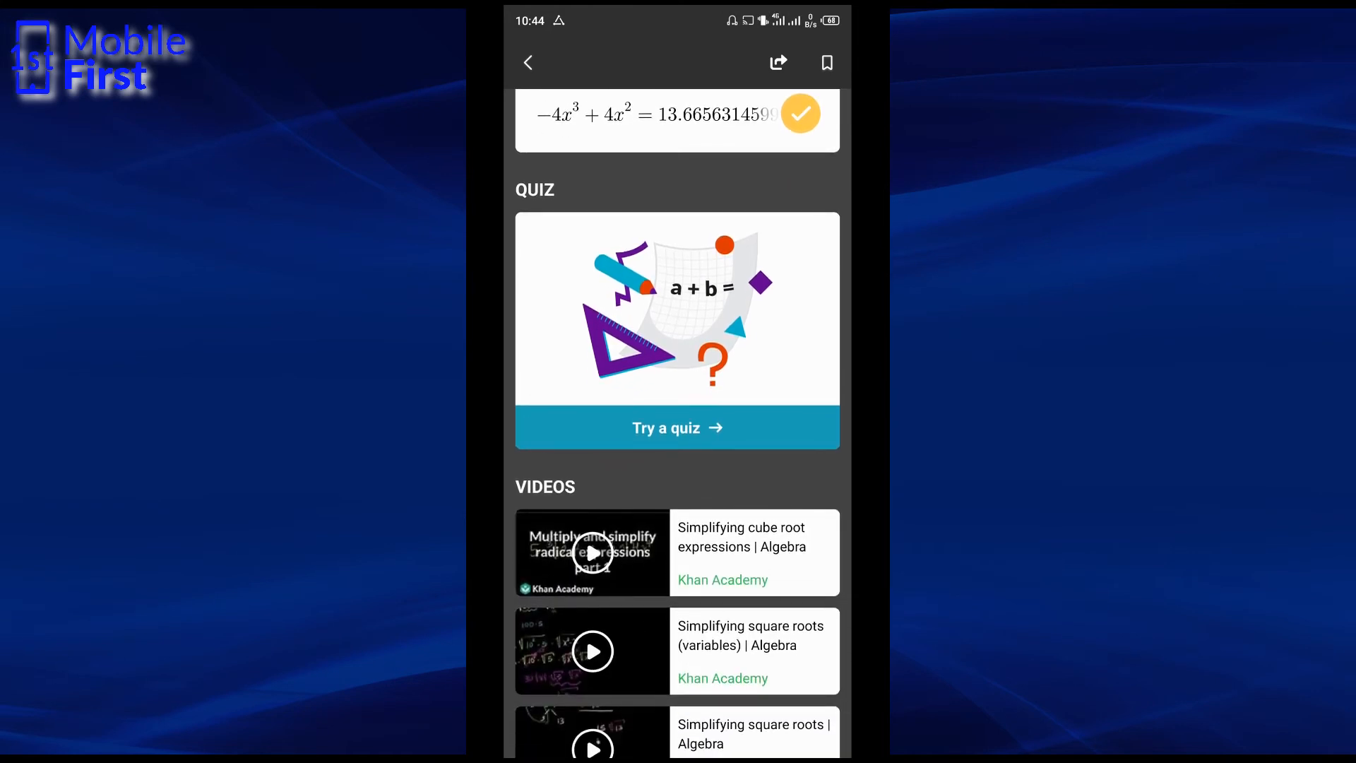
scroll(down, 3)
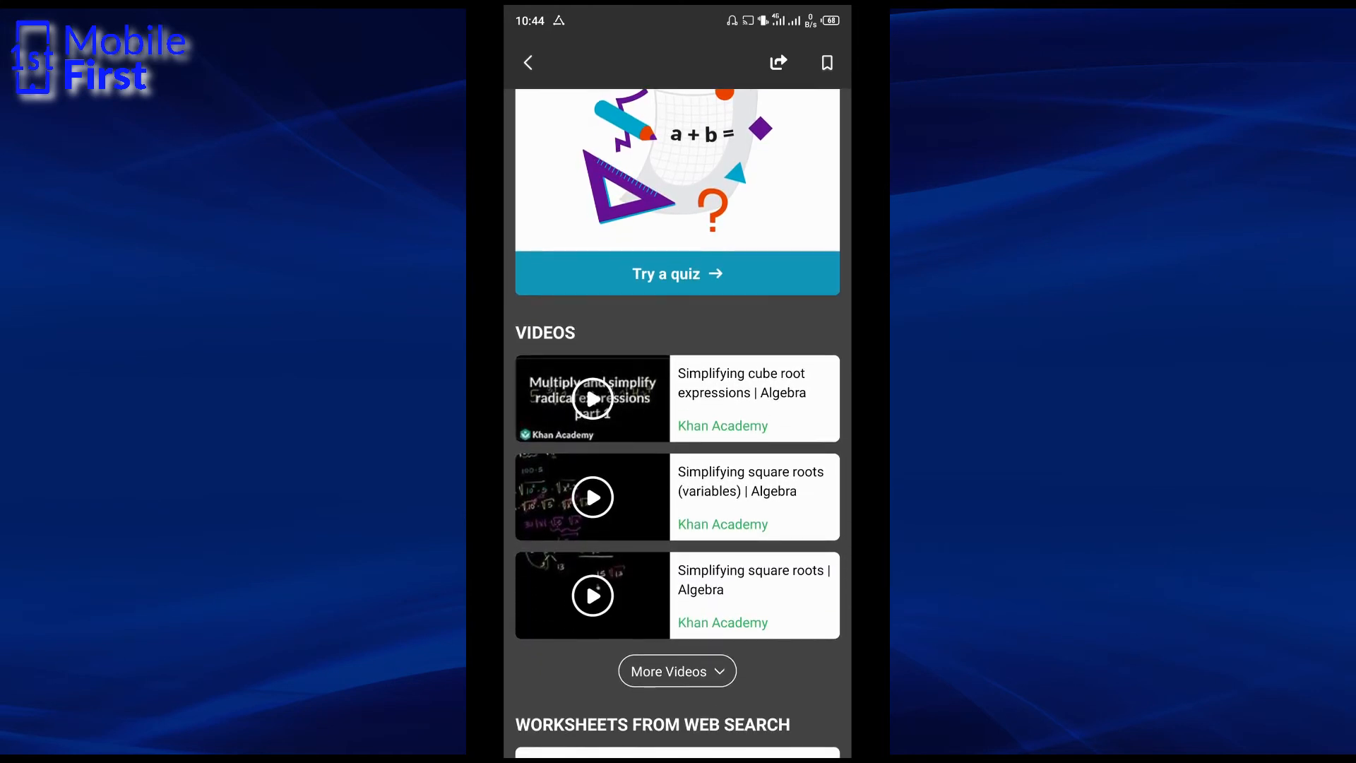
scroll(down, 3)
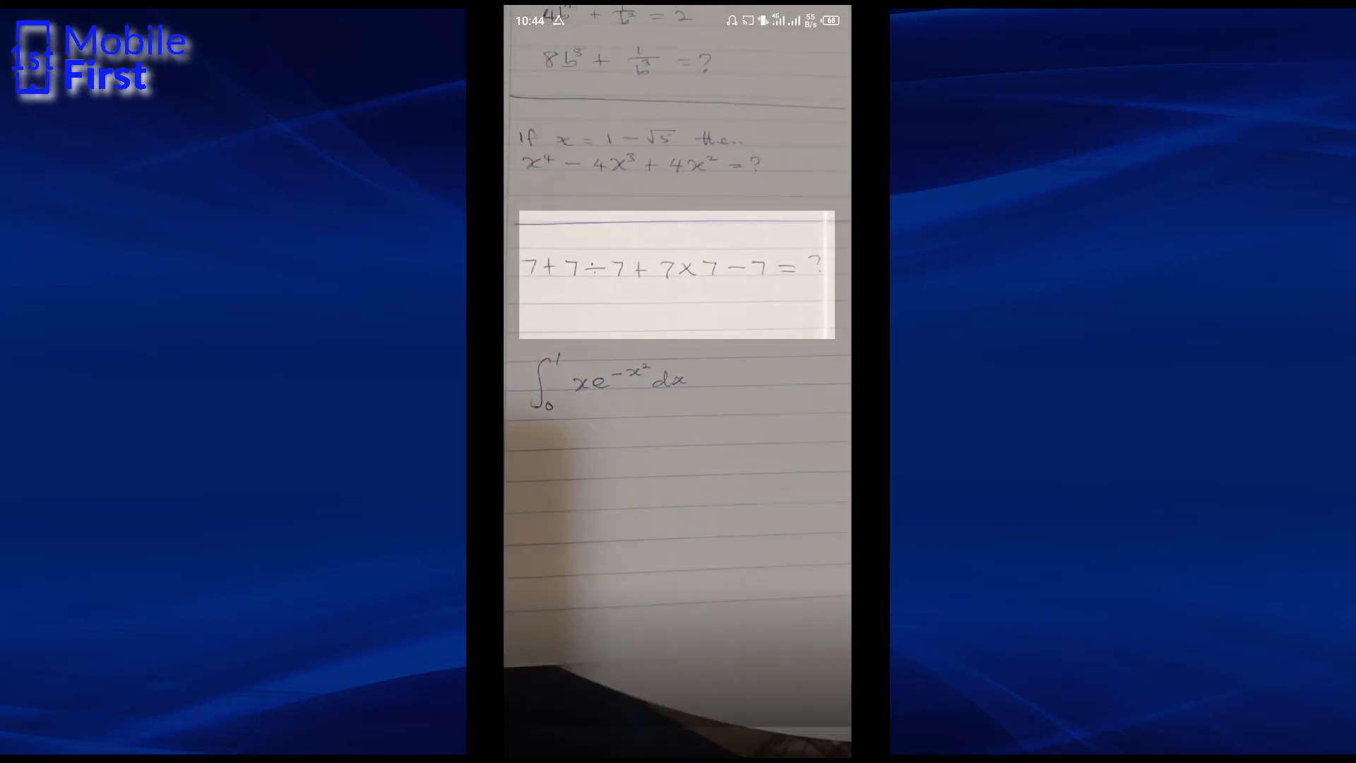
- Capture the framed 7+7÷7+7×7−7 problem and review its Evaluate result of 50
click(670, 273)
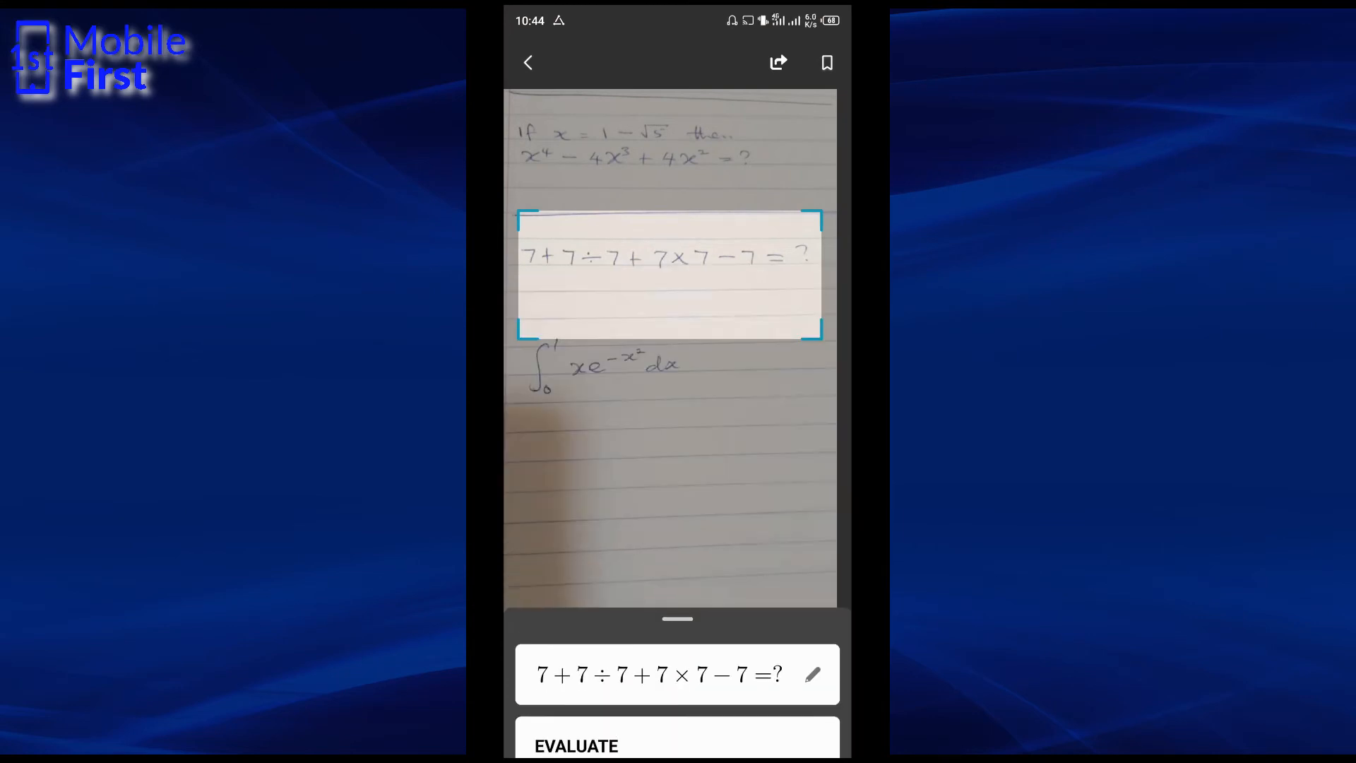
scroll(down, 3)
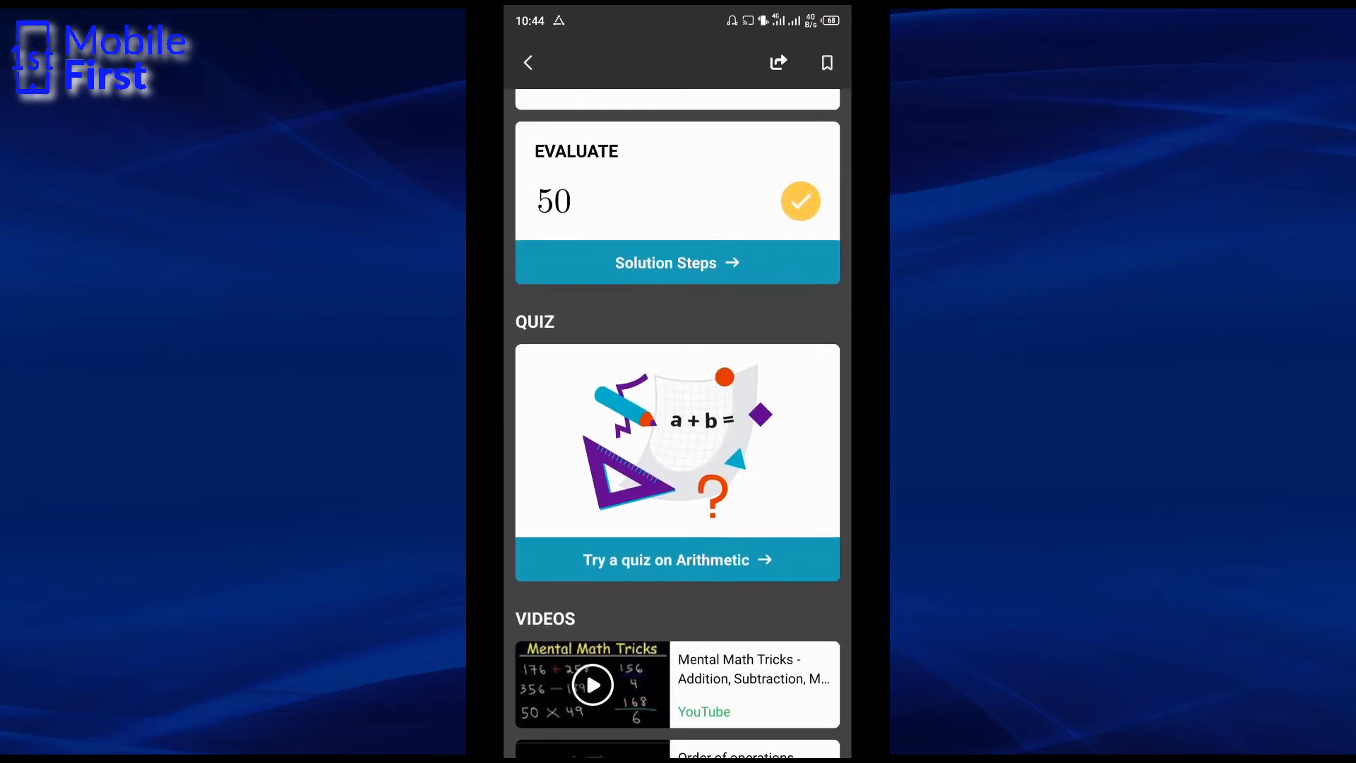
scroll(down, 3)
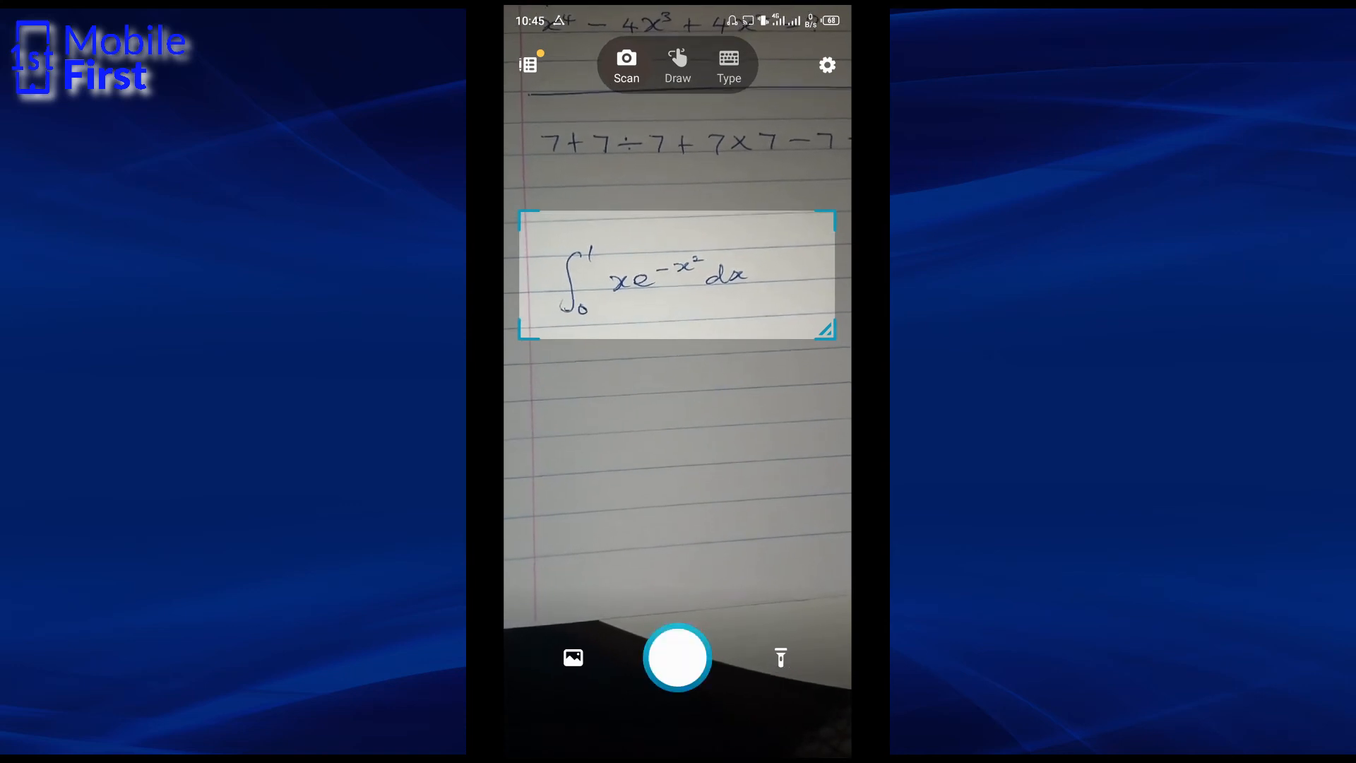
- Capture the framed integral, then open the Settings screen from the gear icon
click(676, 657)
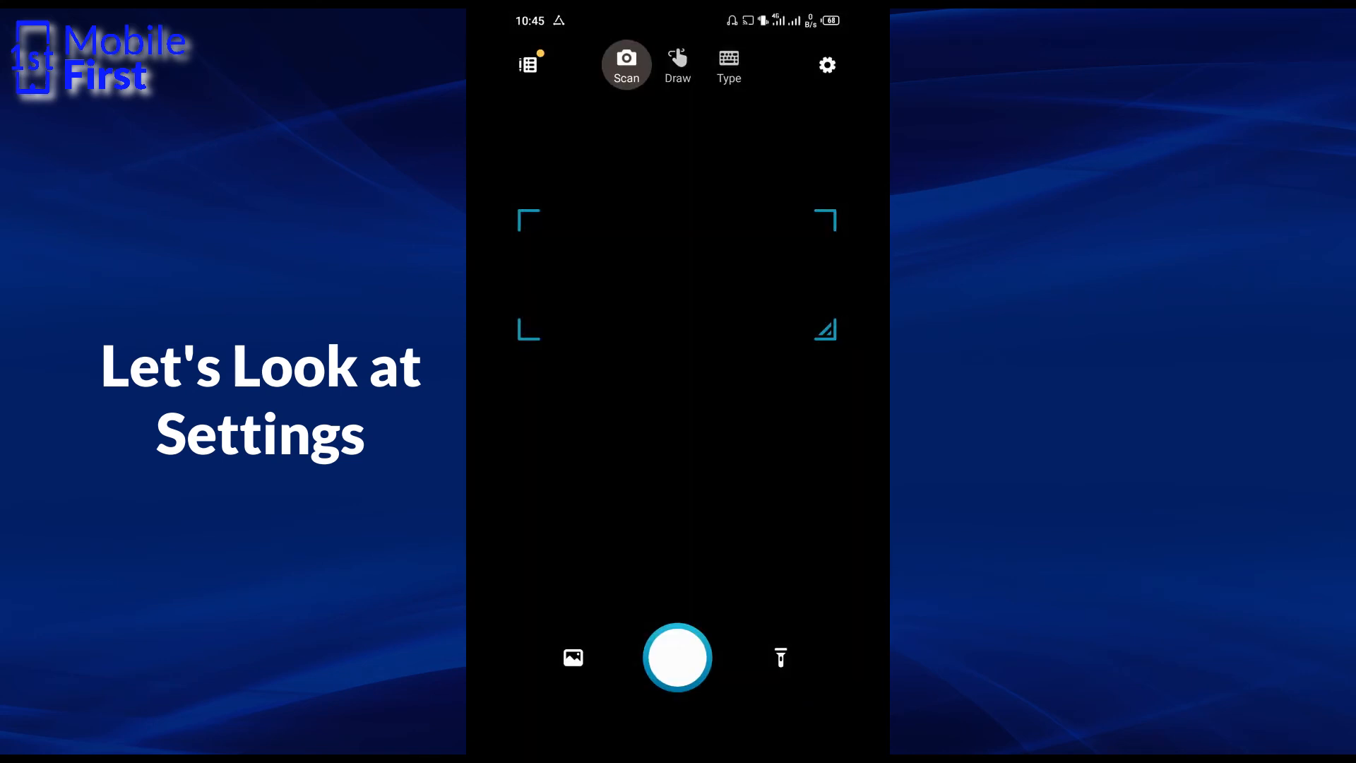
click(827, 65)
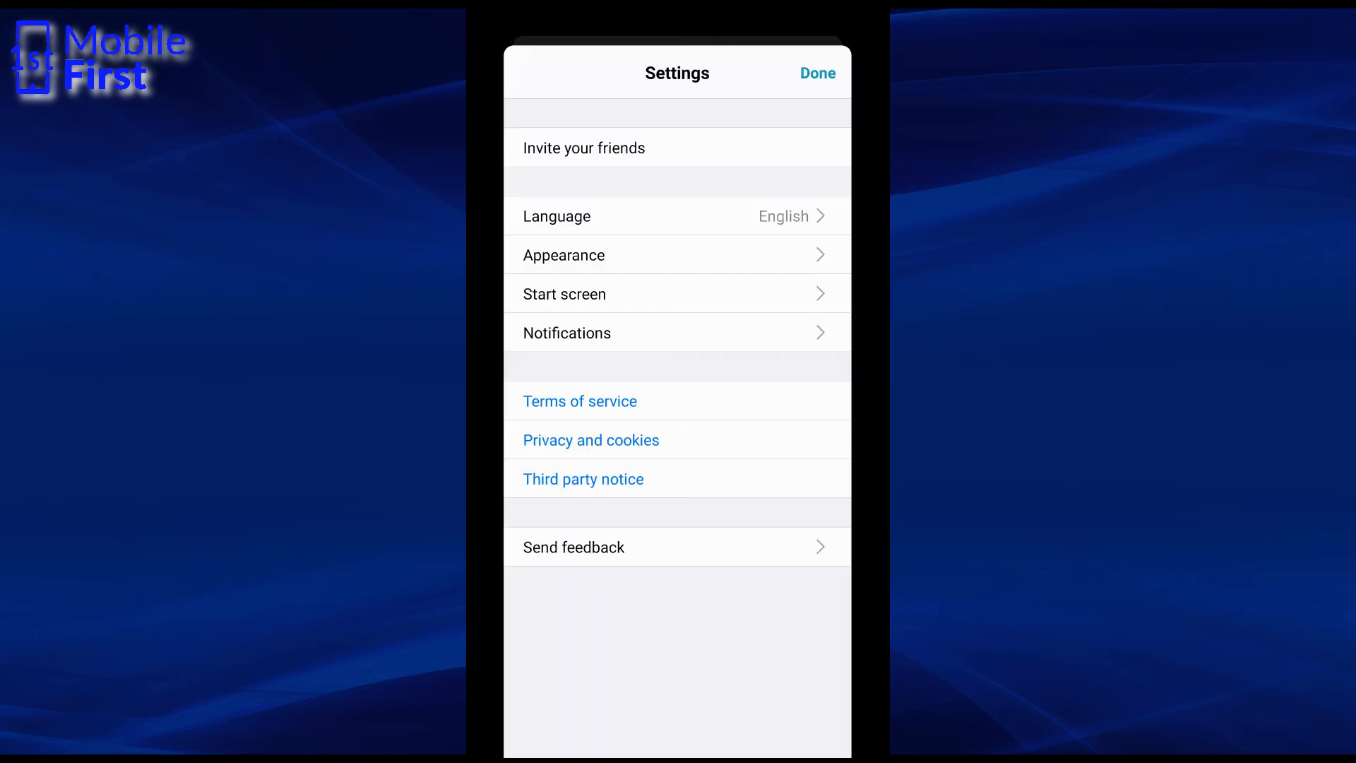